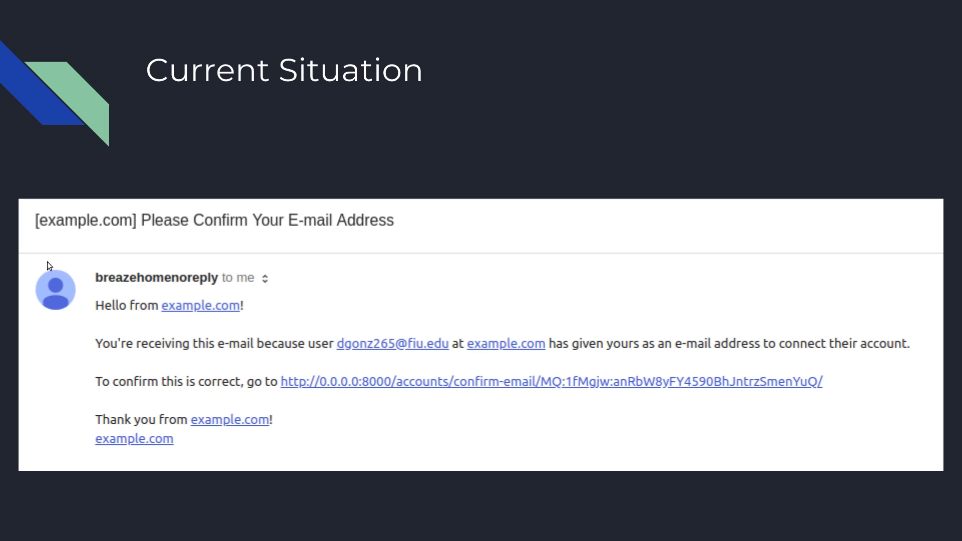
pyautogui.moveTo(49, 256)
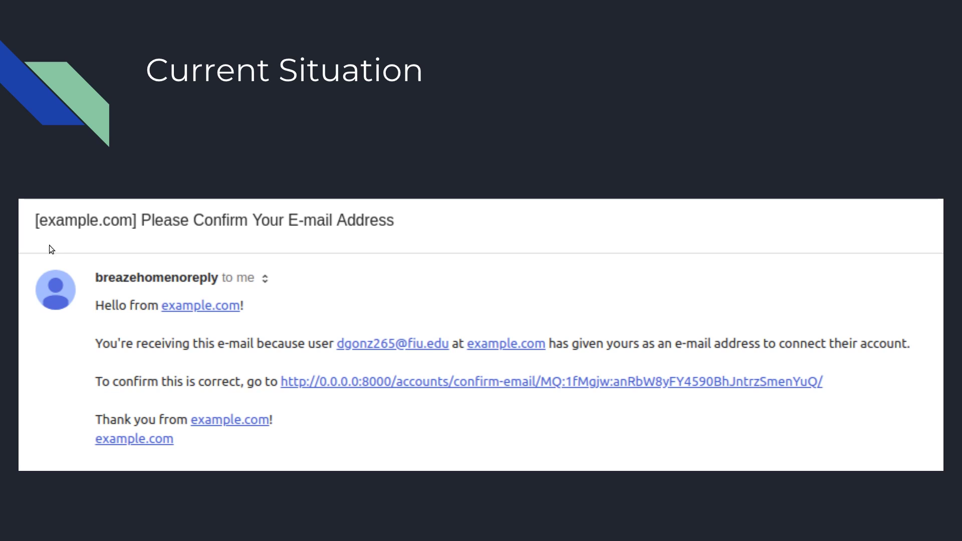
pyautogui.moveTo(192, 299)
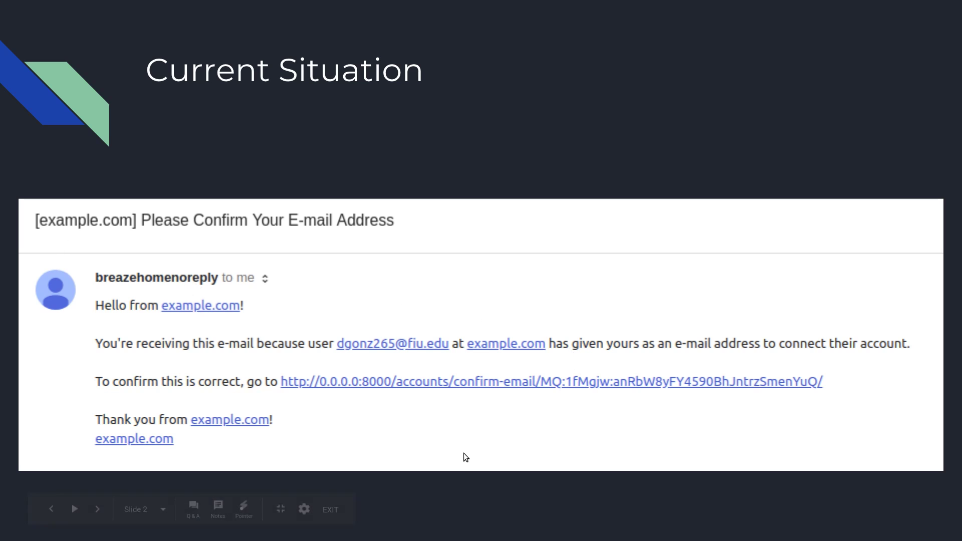
# Step: Advance the presentation from the Current Situation slide to slide 3, Solution
pyautogui.click(97, 509)
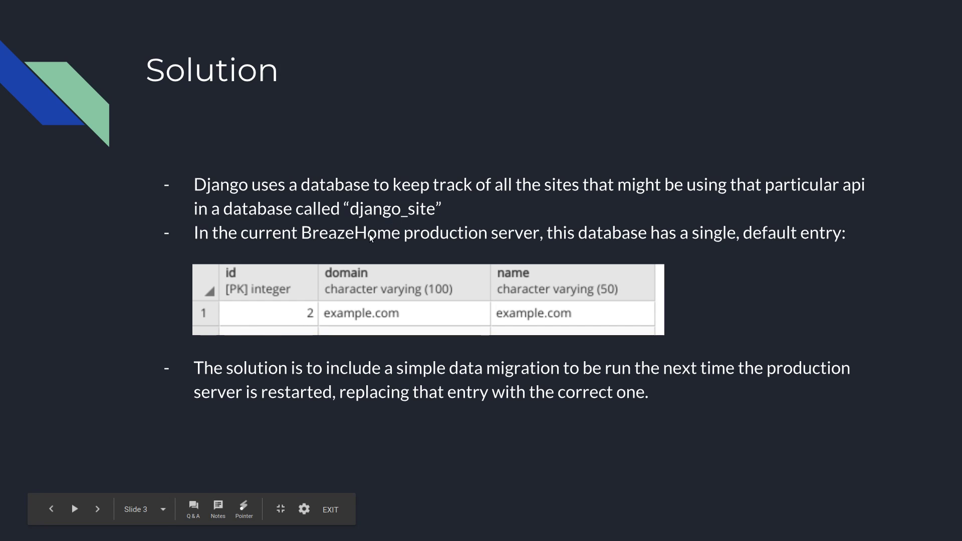
pyautogui.click(97, 509)
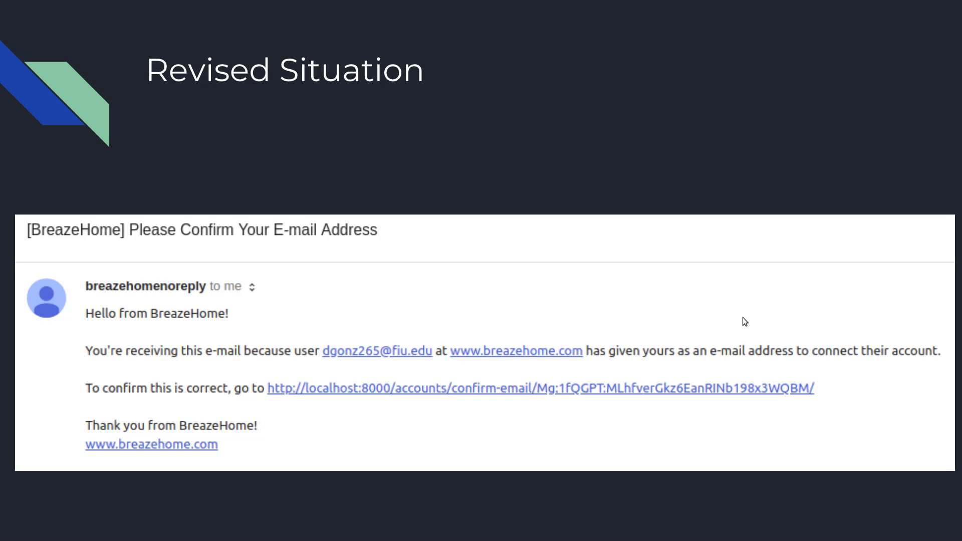
pyautogui.moveTo(313, 270)
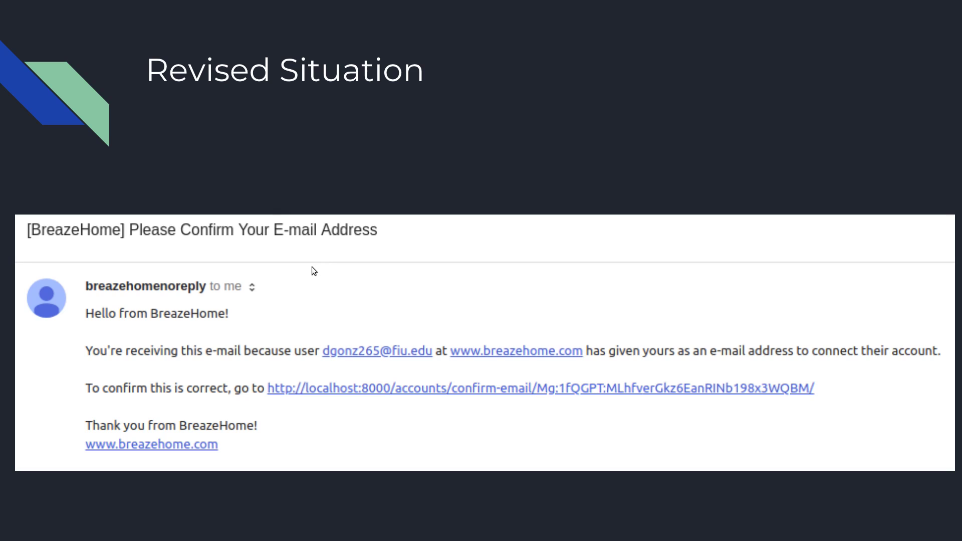
pyautogui.moveTo(279, 331)
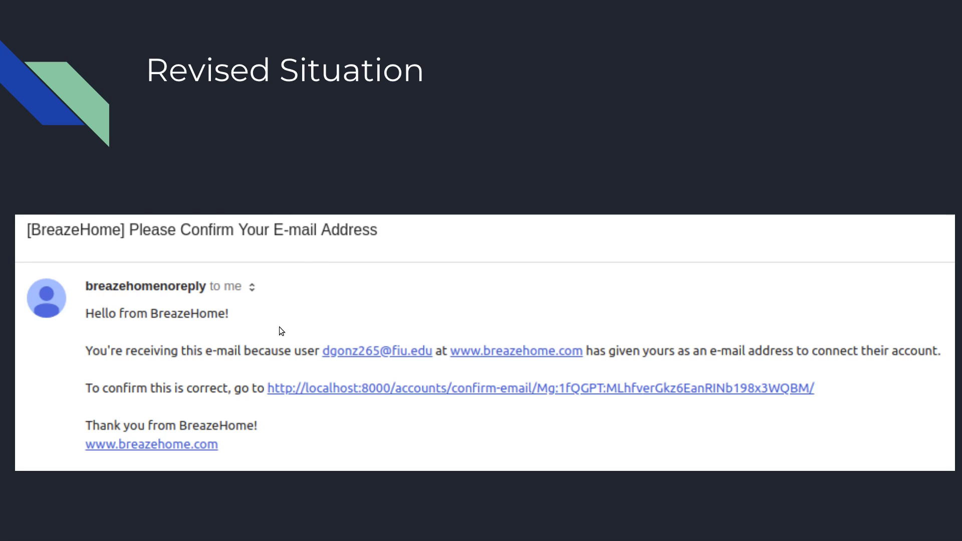